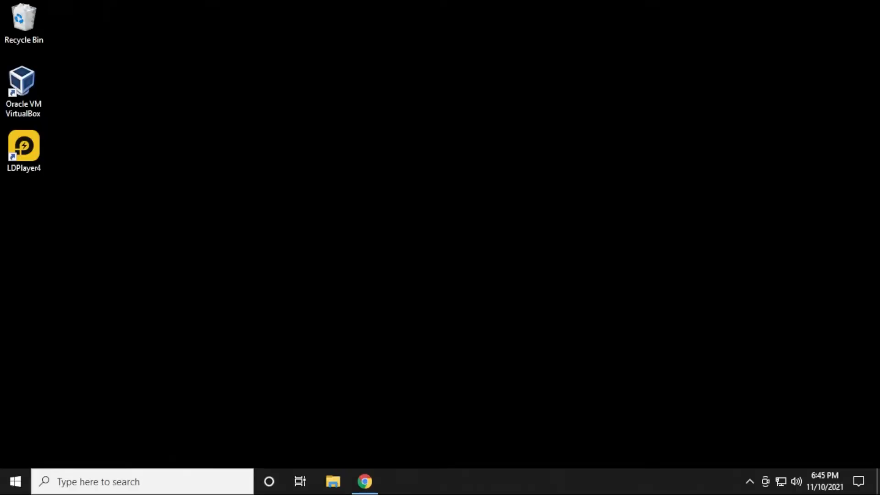
- Download the Windows version of Pi Node from minepi.com's PI NODE page
click(365, 482)
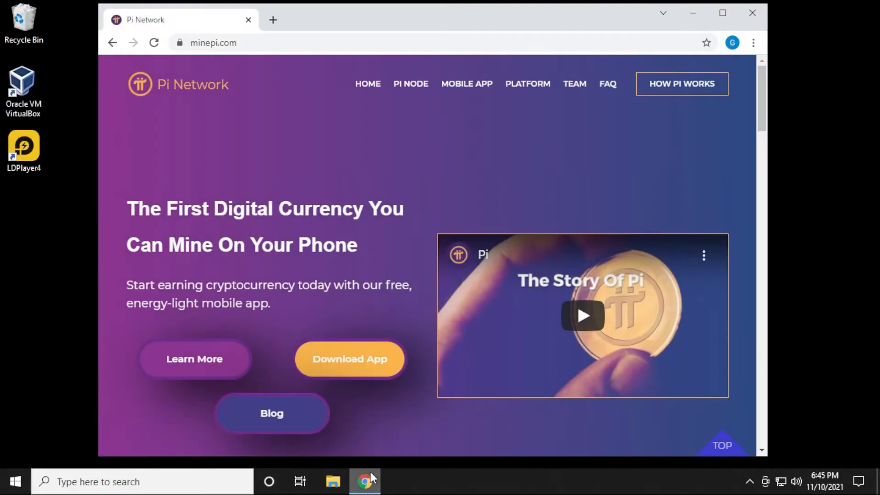
mouse_move(437, 452)
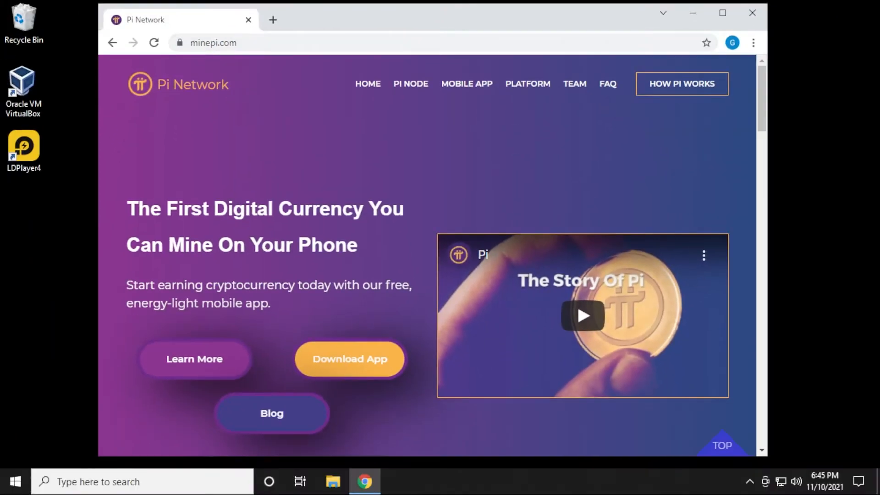
mouse_move(410, 84)
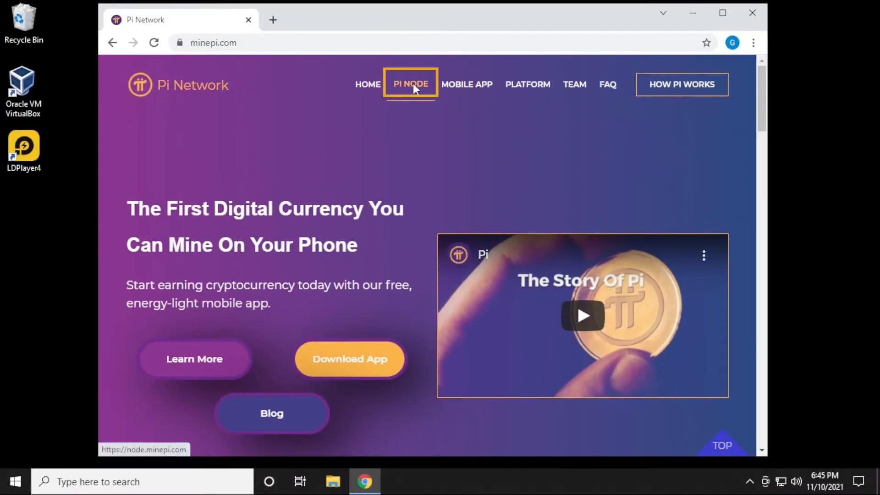
click(410, 84)
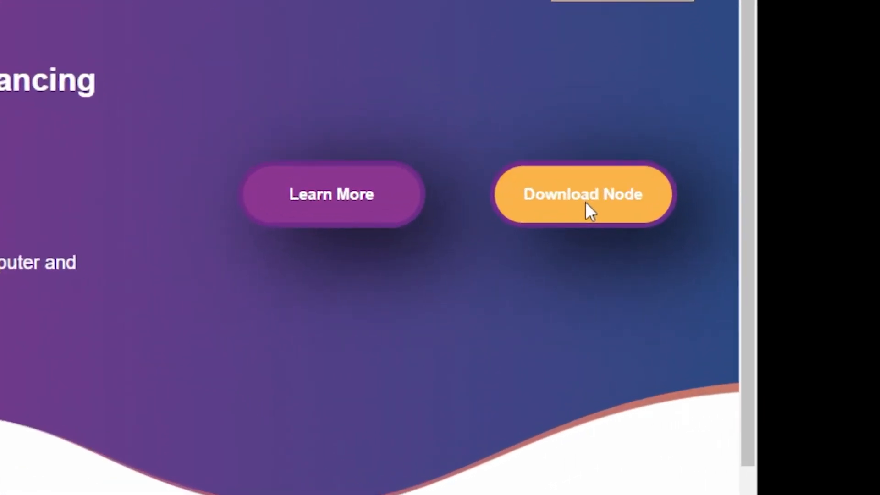
click(583, 194)
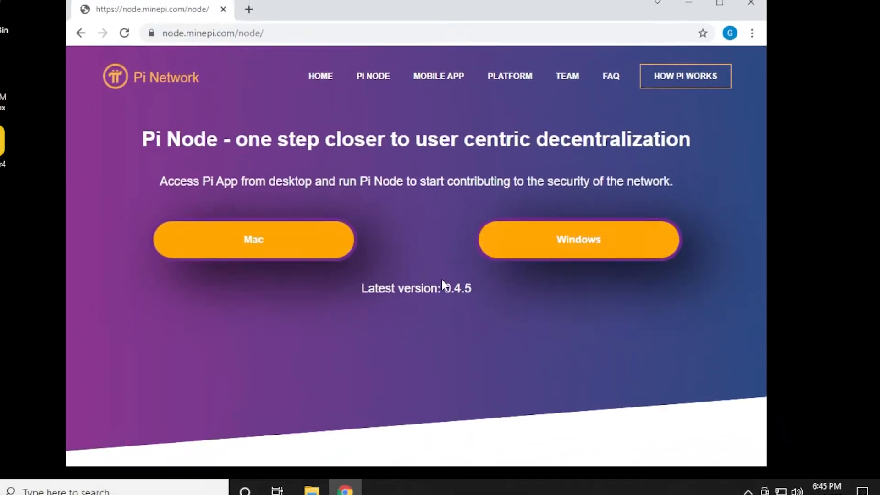
click(582, 240)
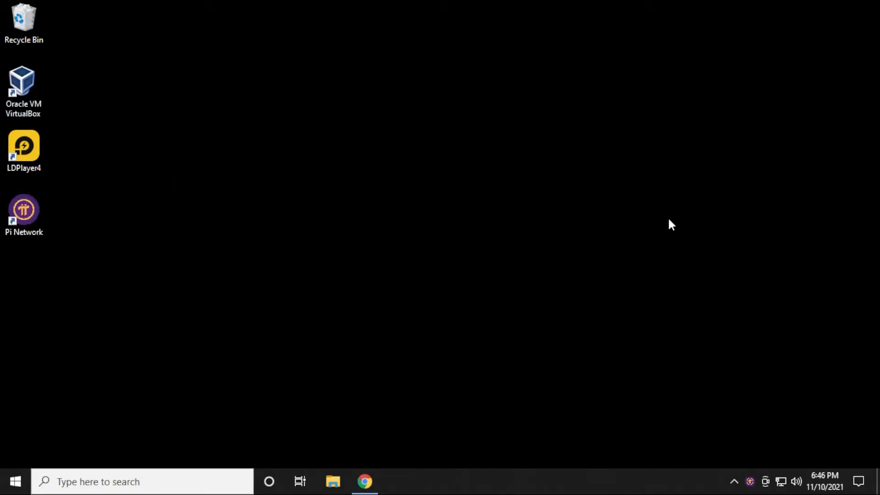
- Launch the Pi Network desktop app and start LOGIN to get a sign-in code
double_click(23, 210)
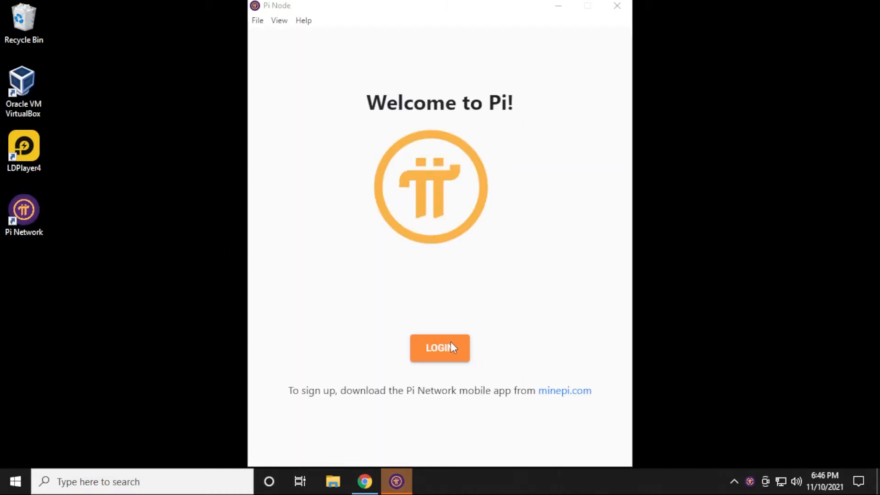
click(440, 348)
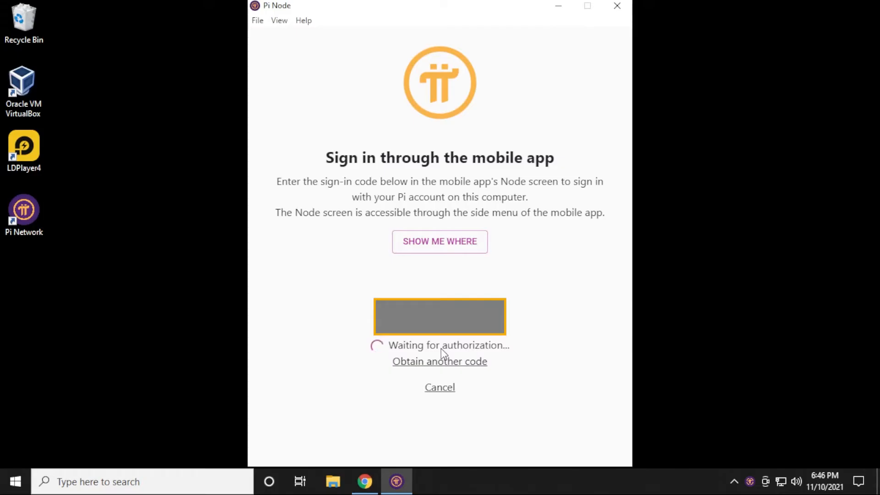
click(24, 146)
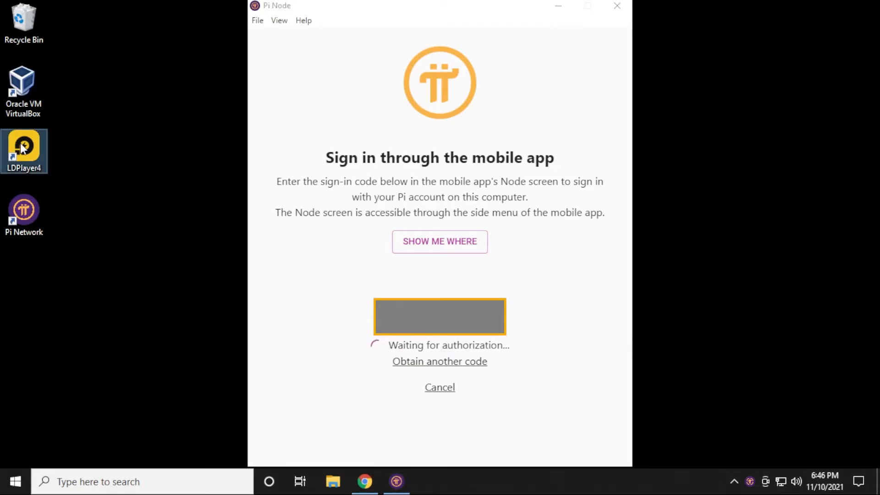
- In LDPlayer4's Pi app, go to Node and confirm the desktop sign-in code
double_click(23, 147)
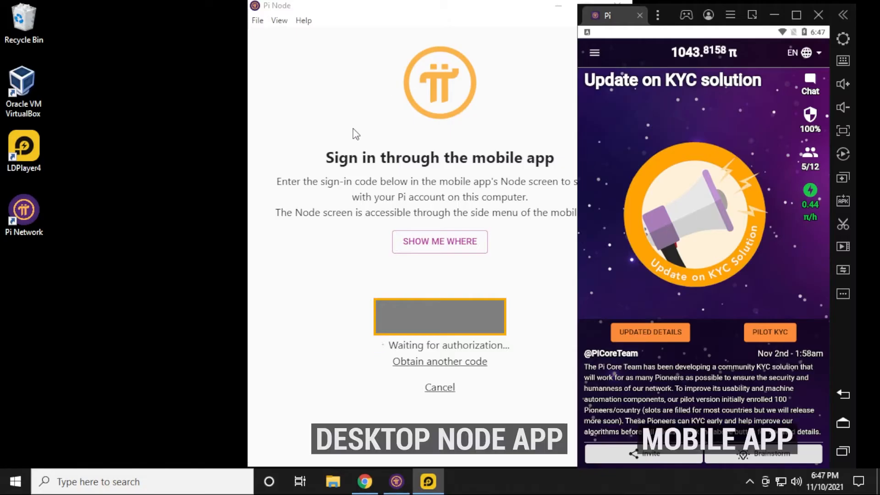
mouse_move(452, 230)
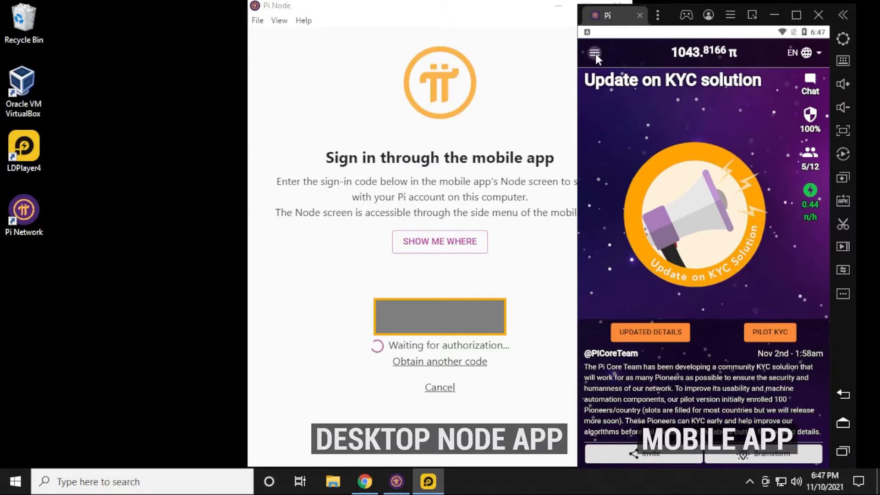
click(594, 53)
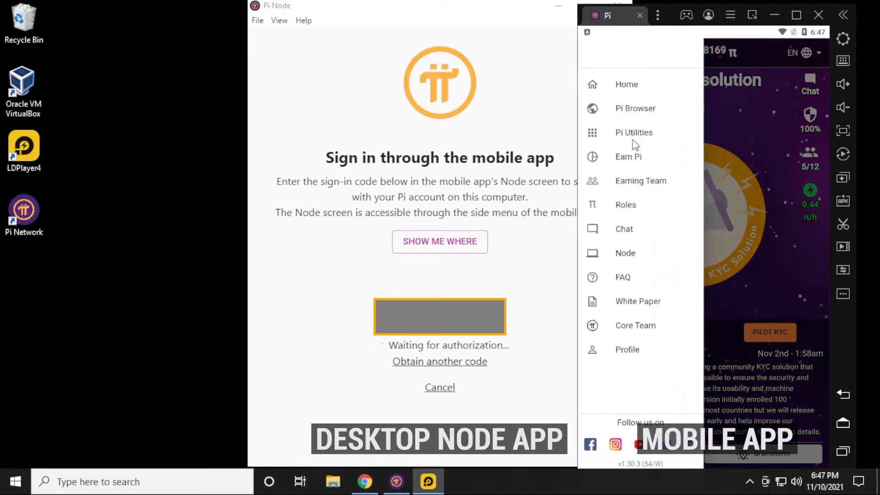
click(626, 253)
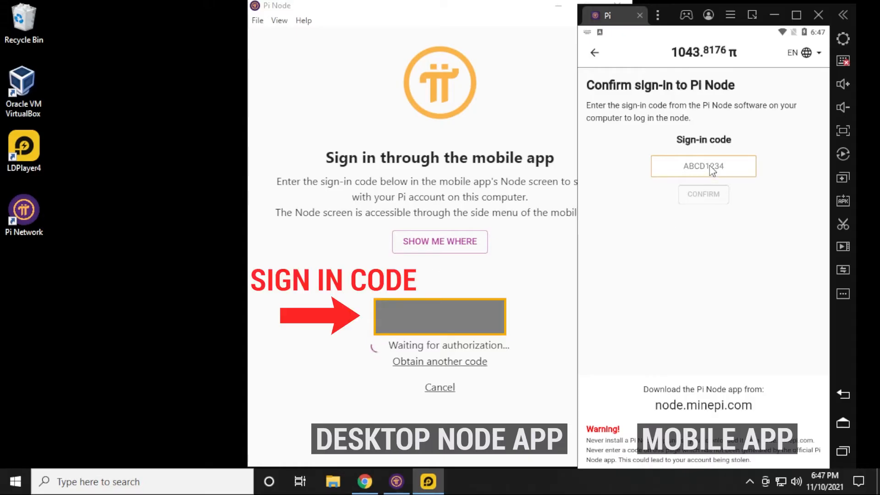
click(704, 193)
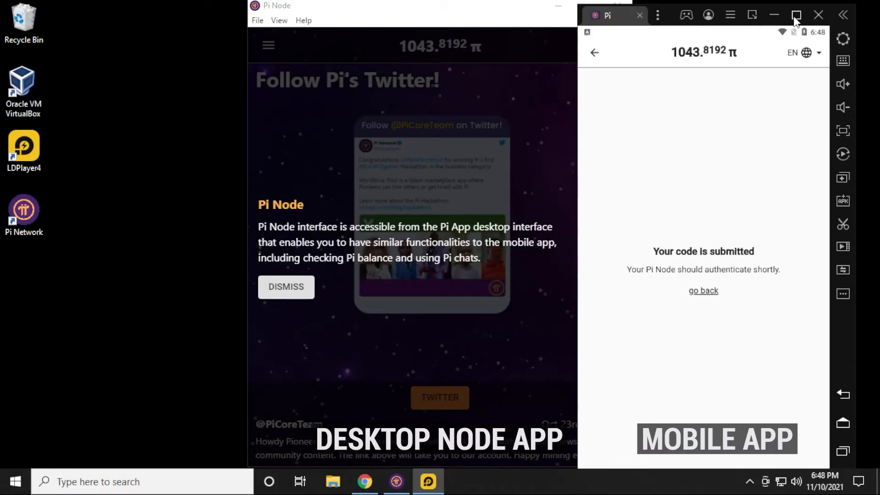
mouse_move(818, 15)
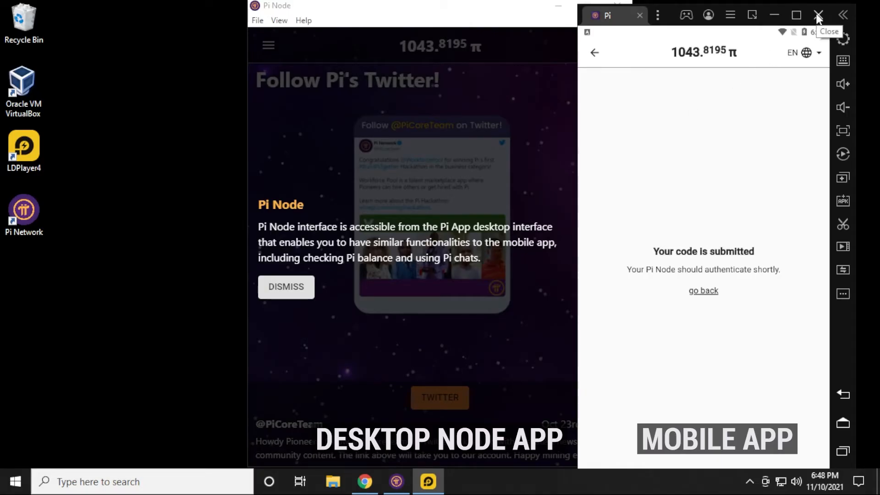
- Close LDPlayer, expand Node's Install Docker step, and download Docker Desktop
click(818, 15)
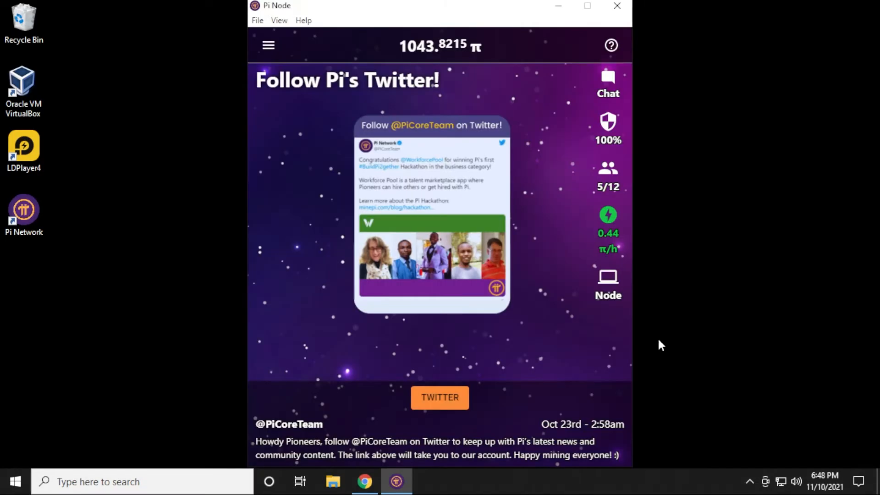
mouse_move(615, 297)
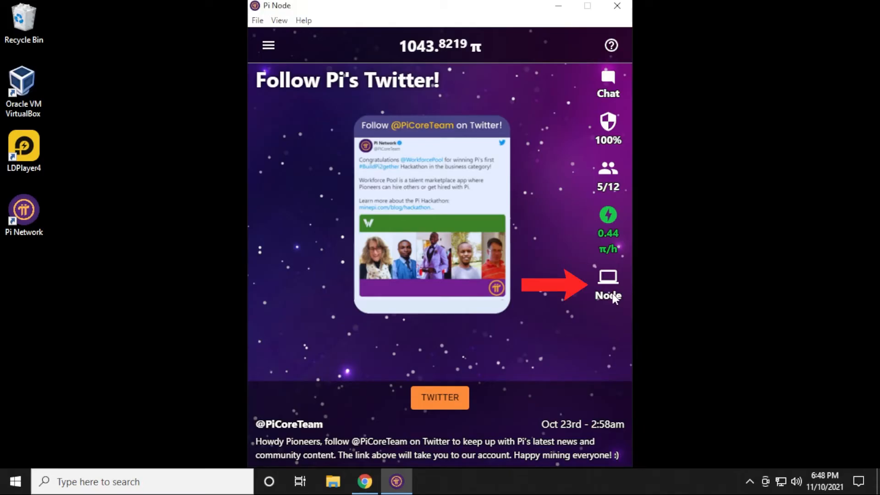
click(607, 286)
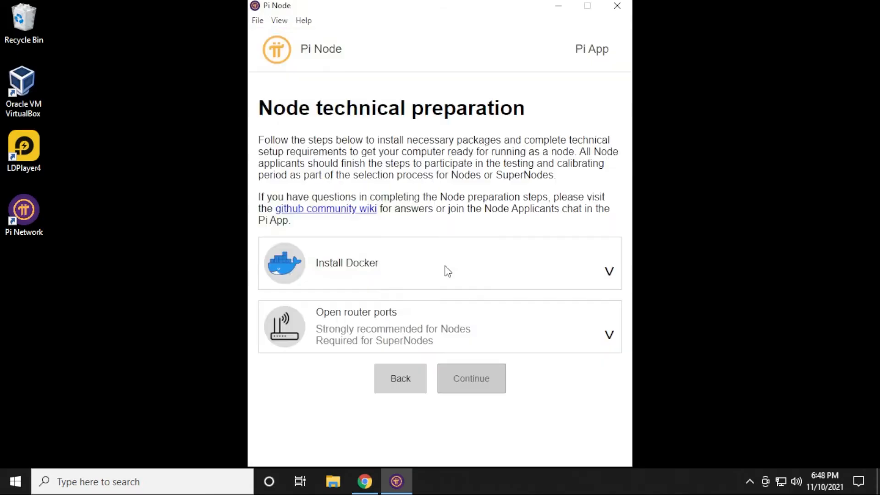
mouse_move(369, 275)
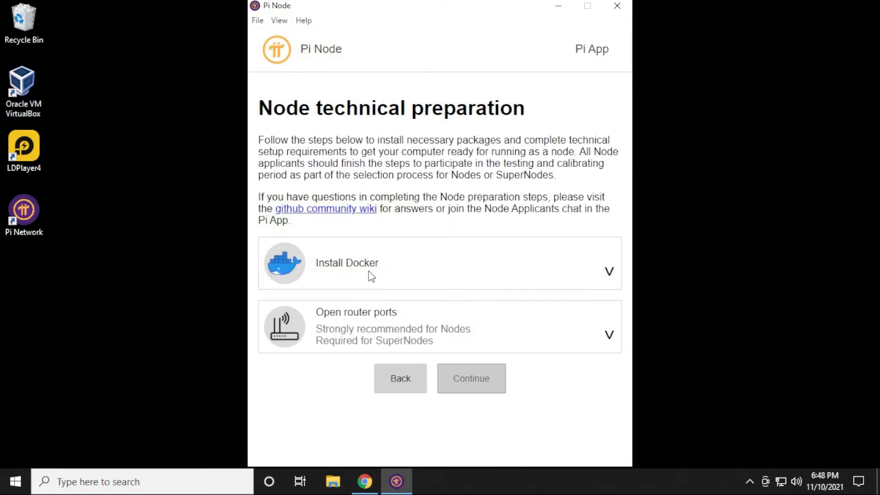
mouse_move(406, 329)
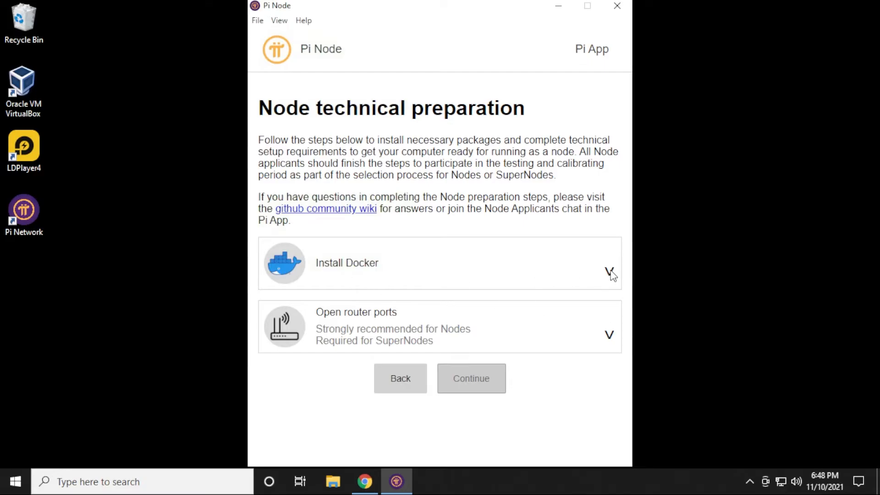
click(611, 265)
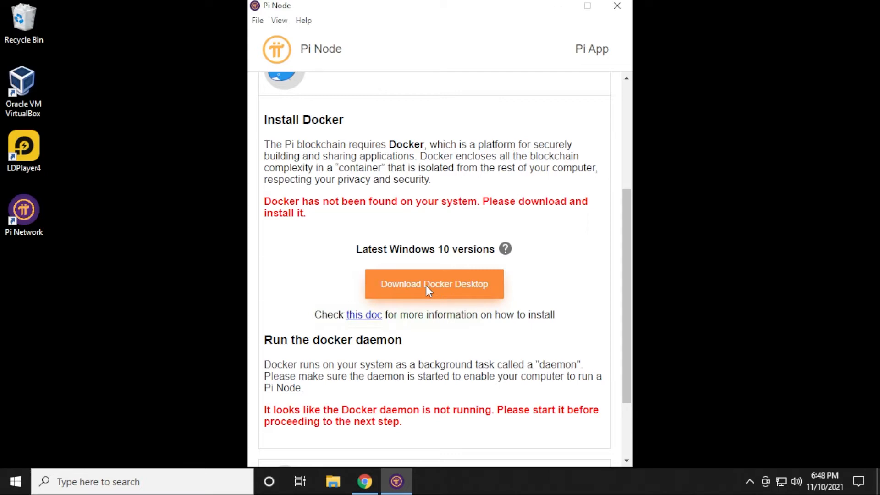
click(433, 283)
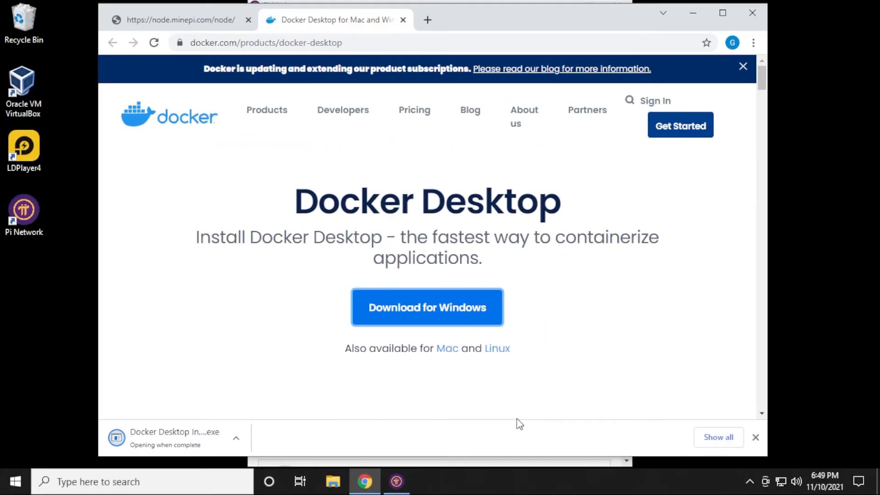
- Install Docker Desktop 4.2.0 with both WSL 2 options checked, then close and restart
scroll(down, 3)
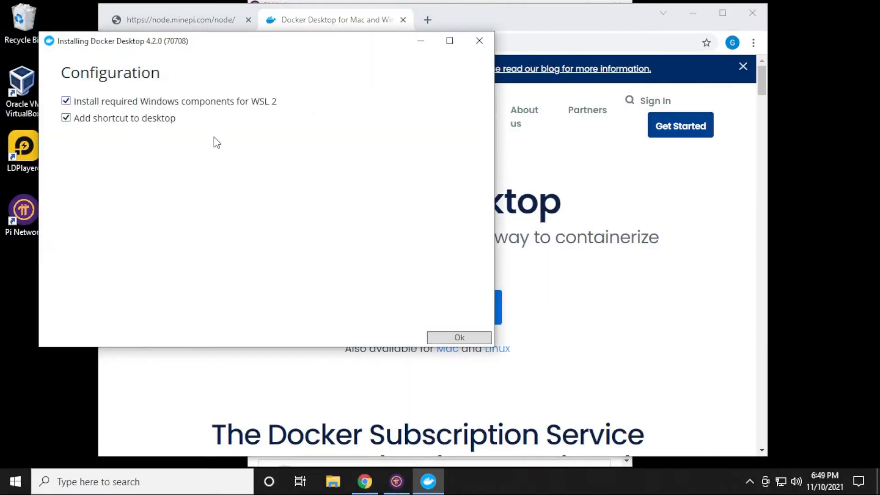
click(458, 337)
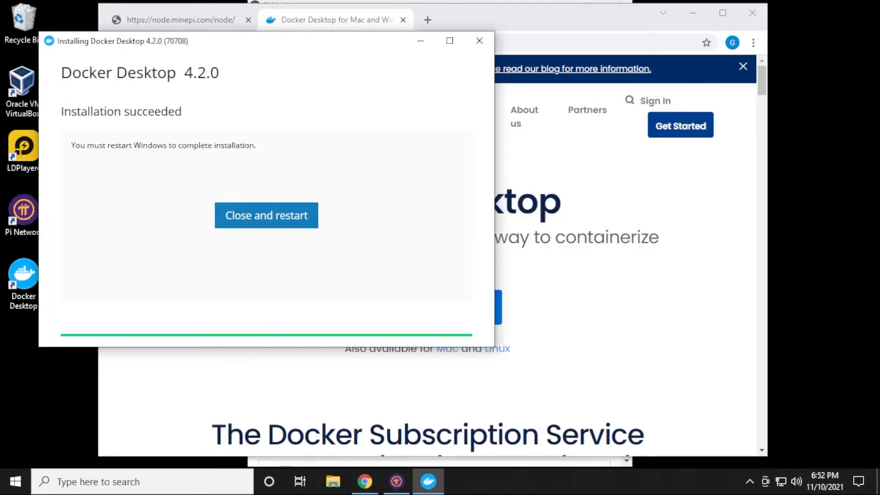
click(266, 215)
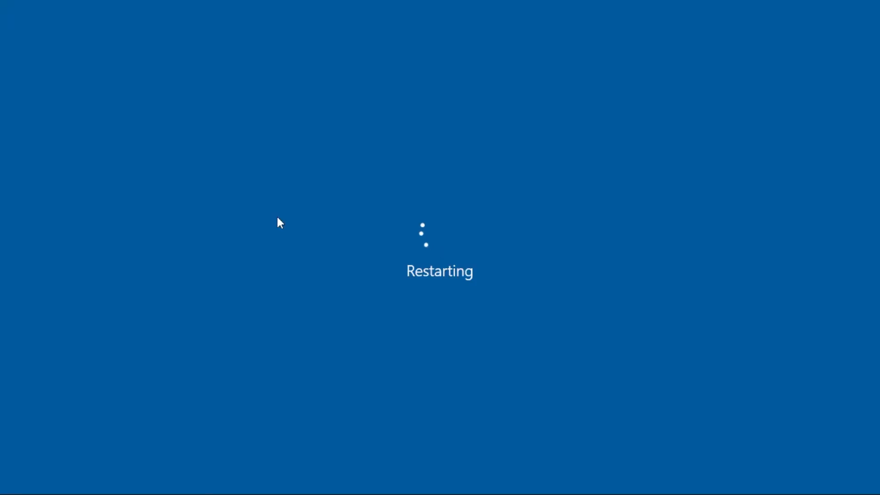
mouse_move(376, 233)
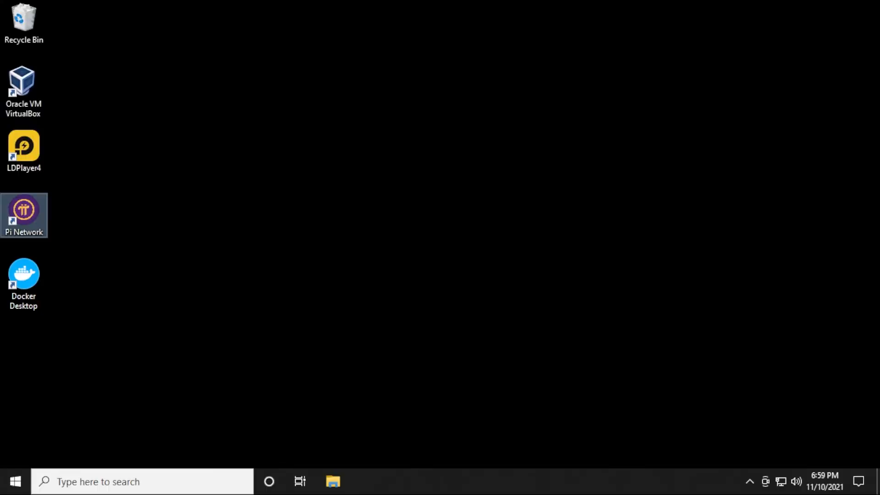
- Open the Pi Network desktop shortcut after the Windows restart
double_click(23, 215)
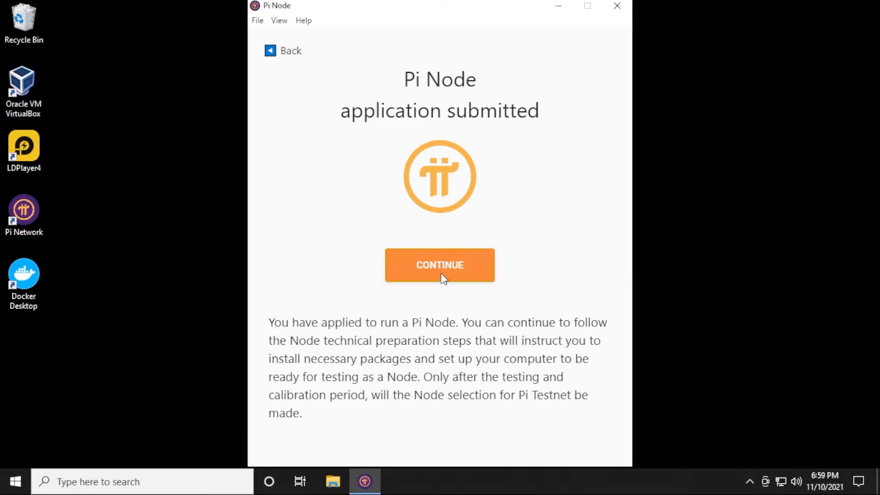
- Continue past the application-submitted page and expand the Install Docker step
click(440, 265)
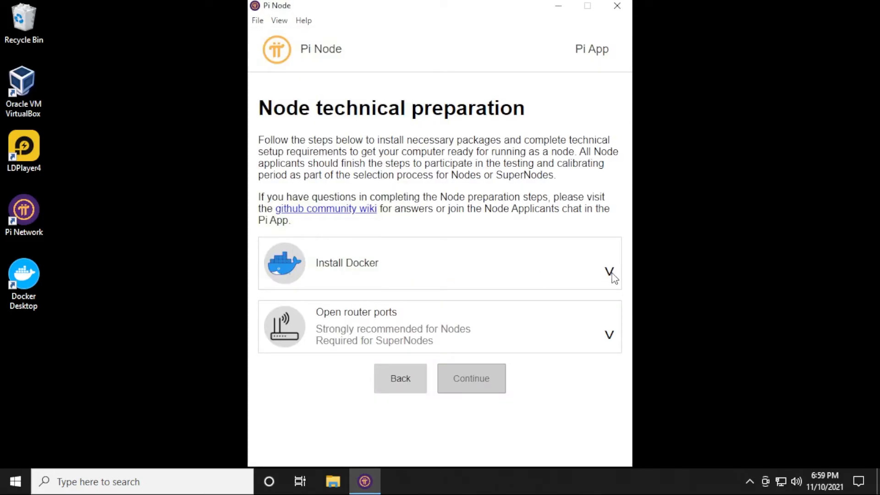
click(610, 270)
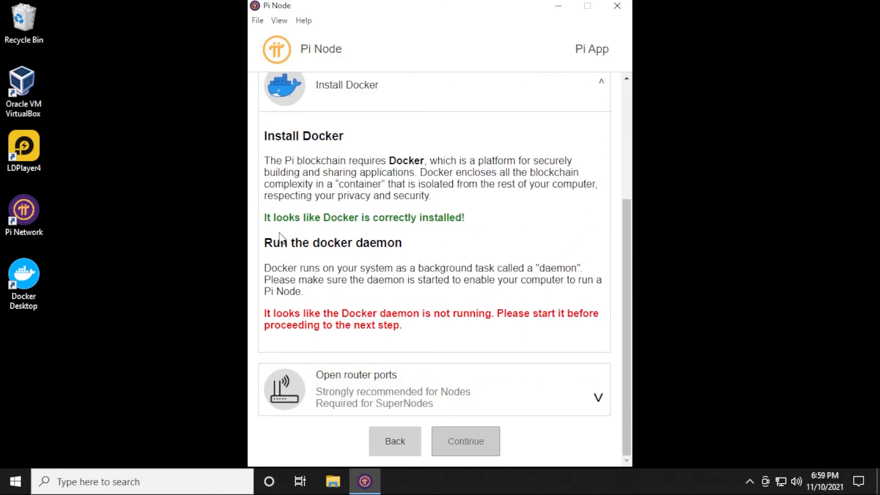
mouse_move(392, 293)
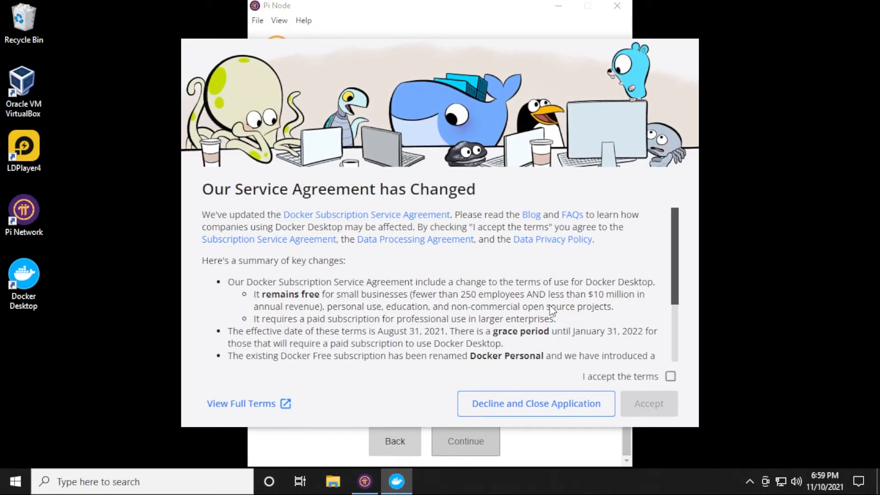
- Download wsl_update_x64.msi via aka.ms/wsl2kernel and start its setup wizard
scroll(down, 3)
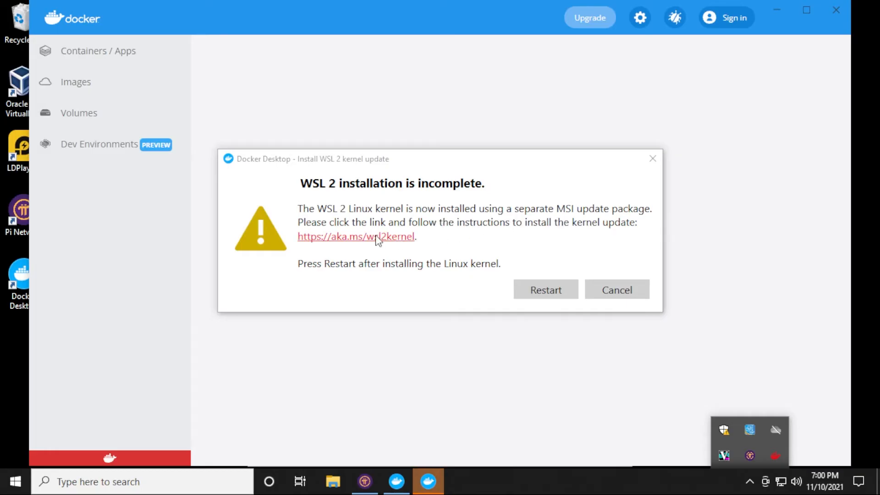
click(356, 237)
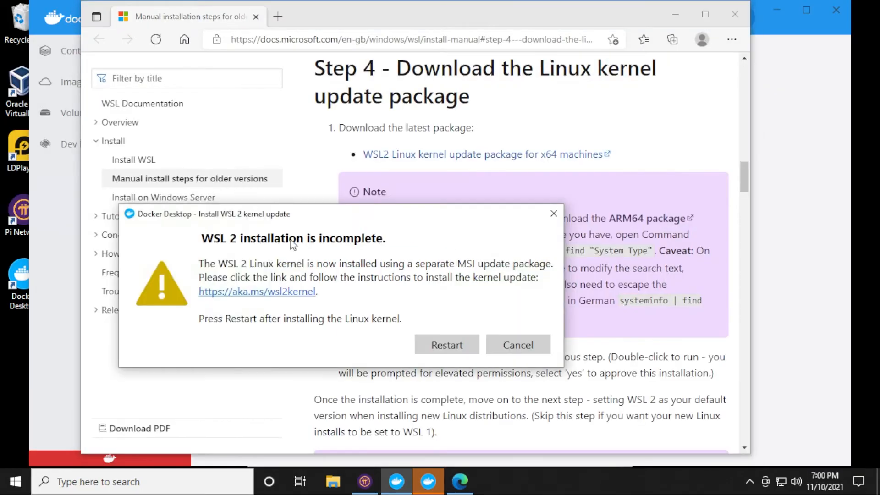
mouse_move(517, 217)
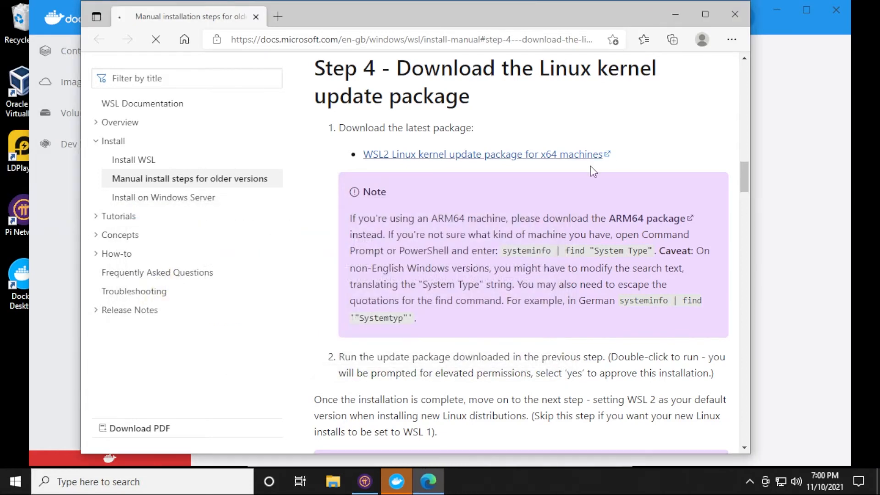
click(479, 154)
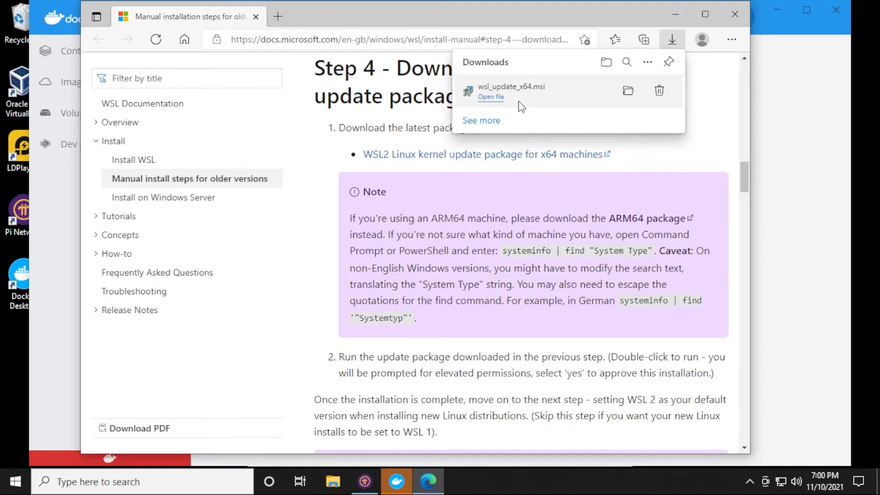
click(490, 97)
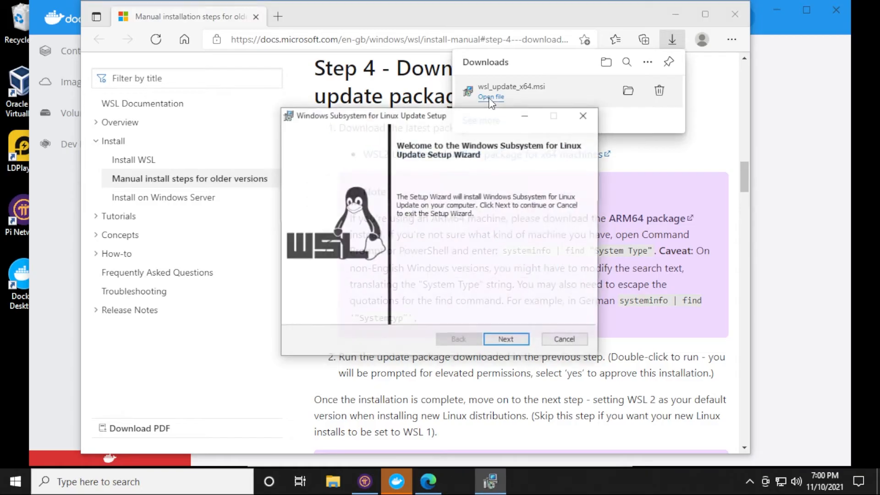
click(505, 338)
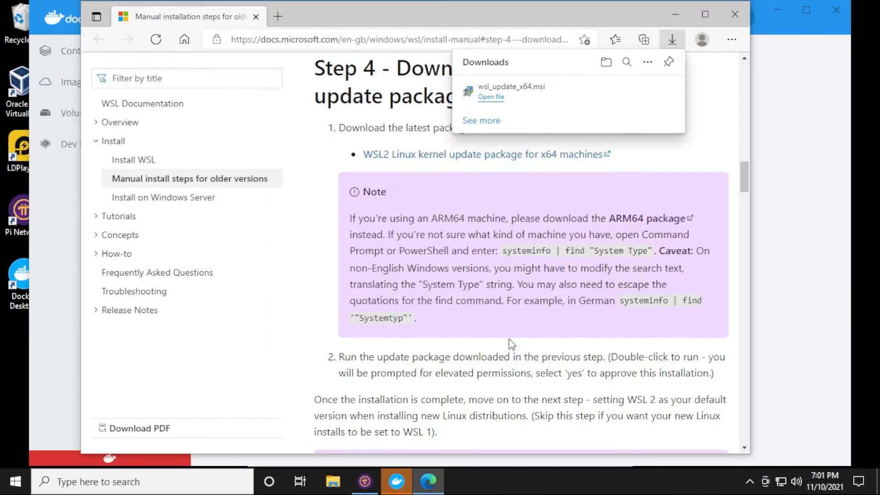
- Run wsl --set-default-version 2 in Windows PowerShell ISE as administrator
scroll(down, 3)
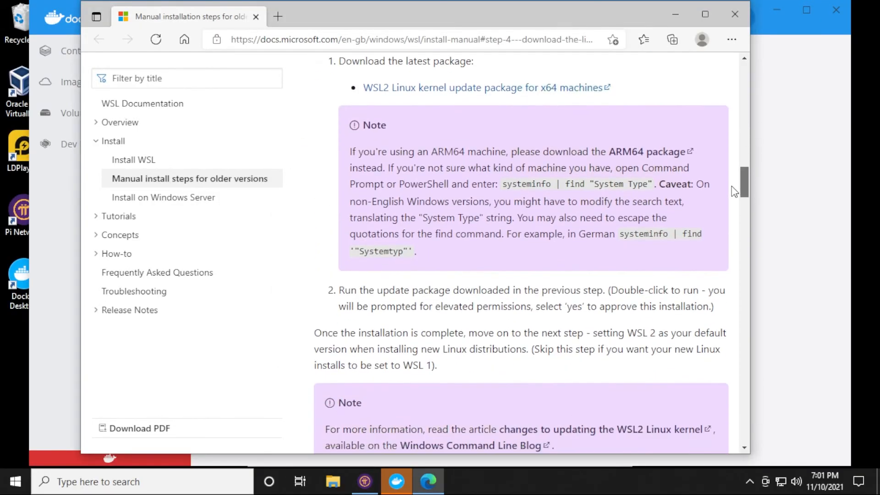
scroll(down, 3)
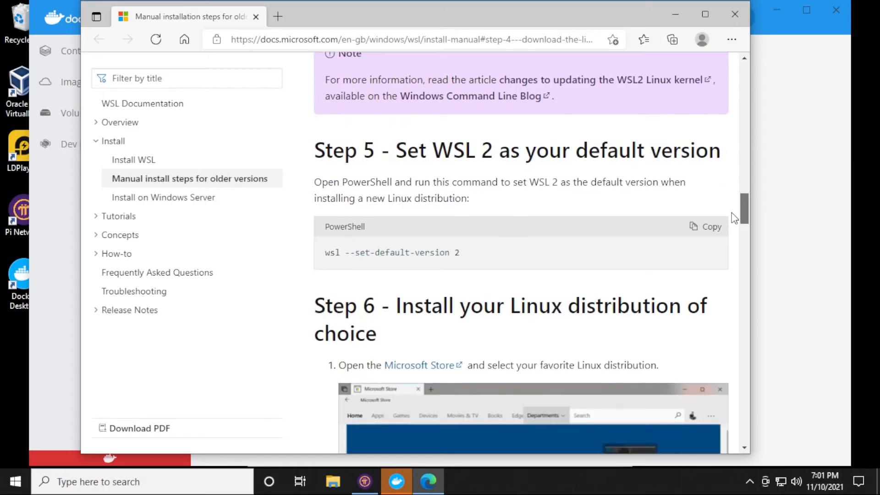
scroll(down, 3)
text(power)
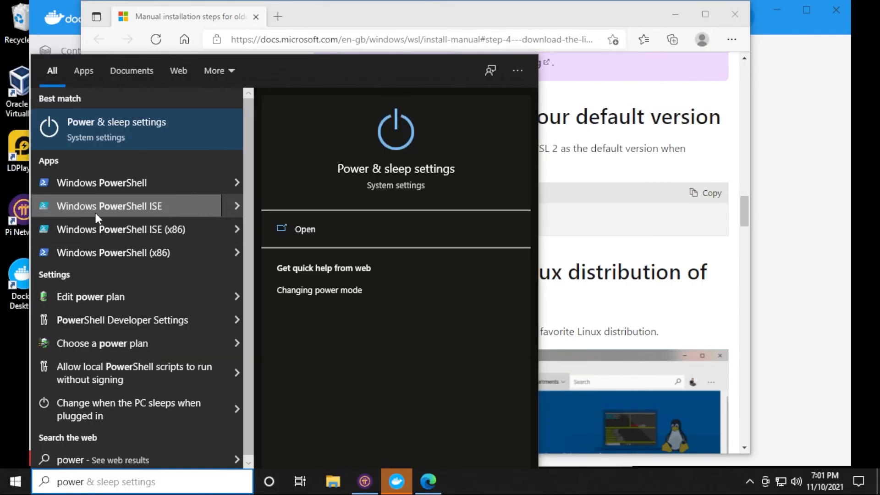
click(109, 206)
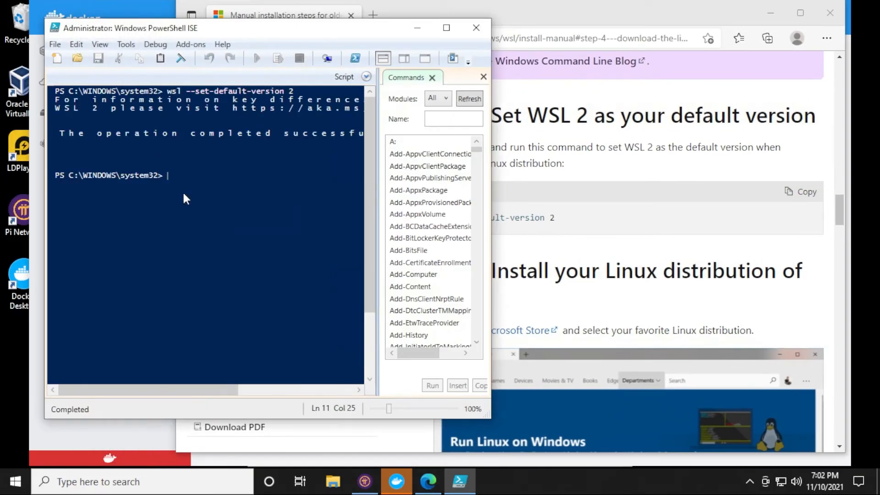
mouse_move(363, 154)
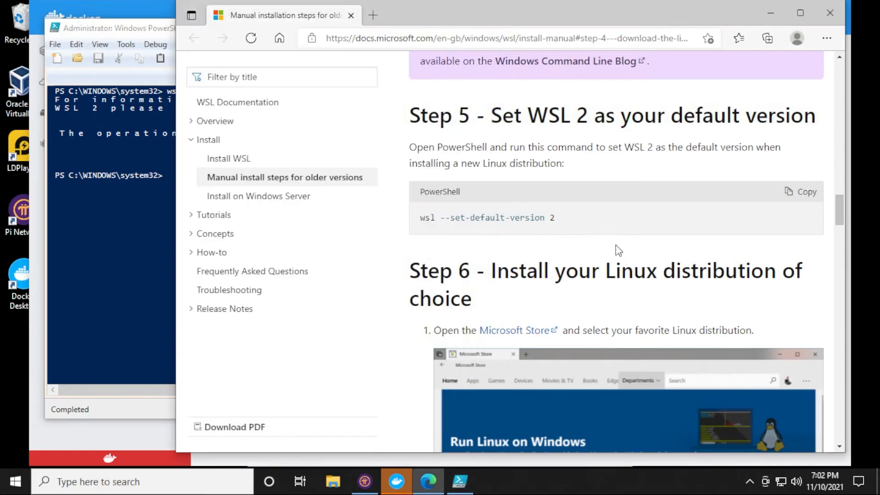
scroll(down, 3)
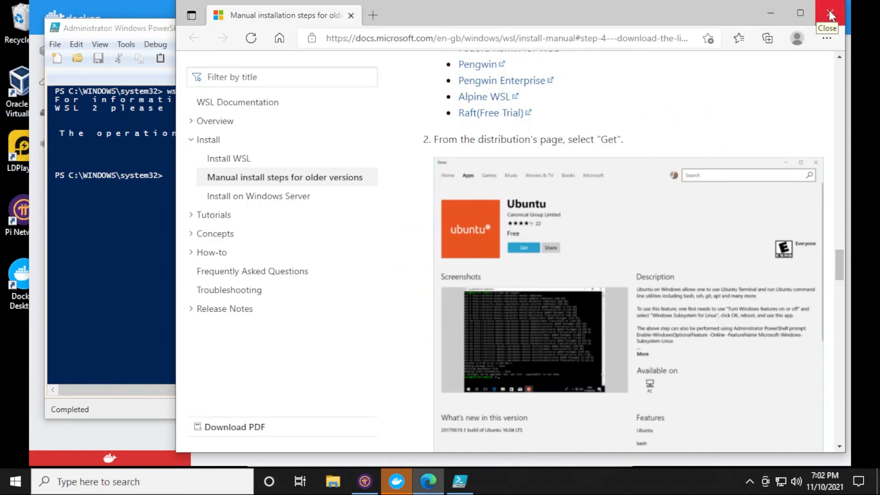
- Close the Edge WSL documentation window and open Windows search from the taskbar
click(830, 13)
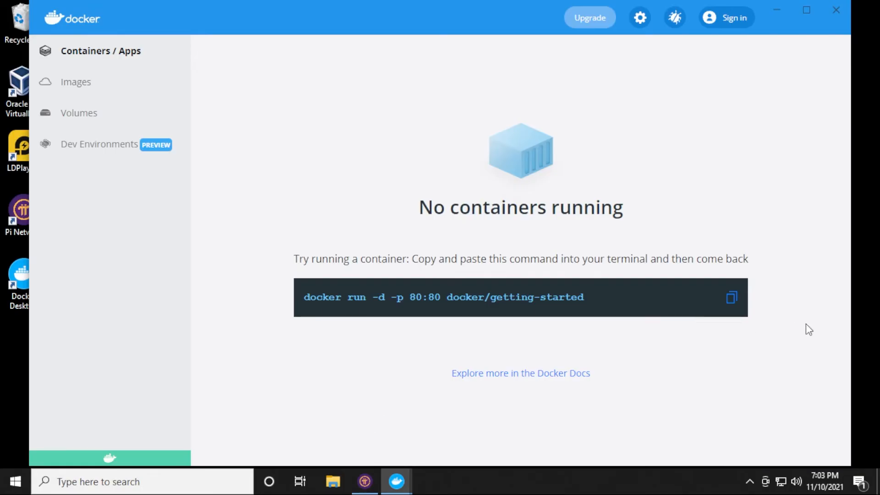
click(732, 298)
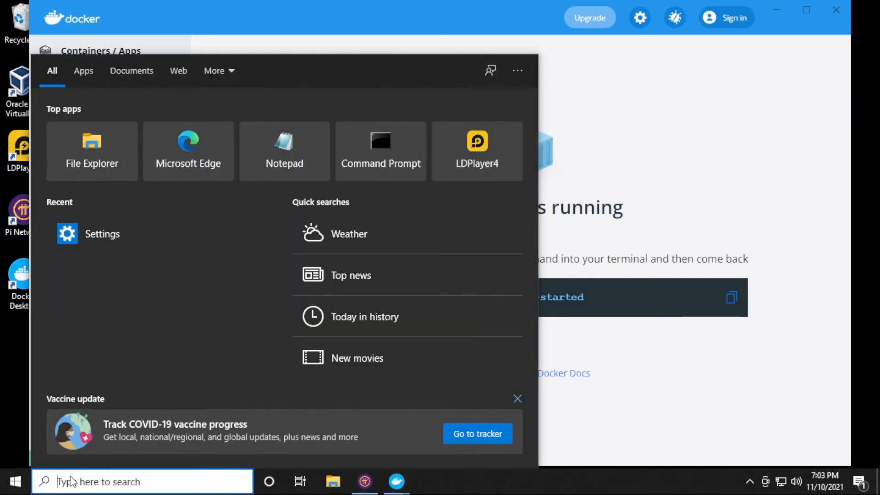
- Run 'docker run -d -p 80:80 docker/getting-started' in Command Prompt and allow Docker Desktop Backend through the firewall
click(380, 151)
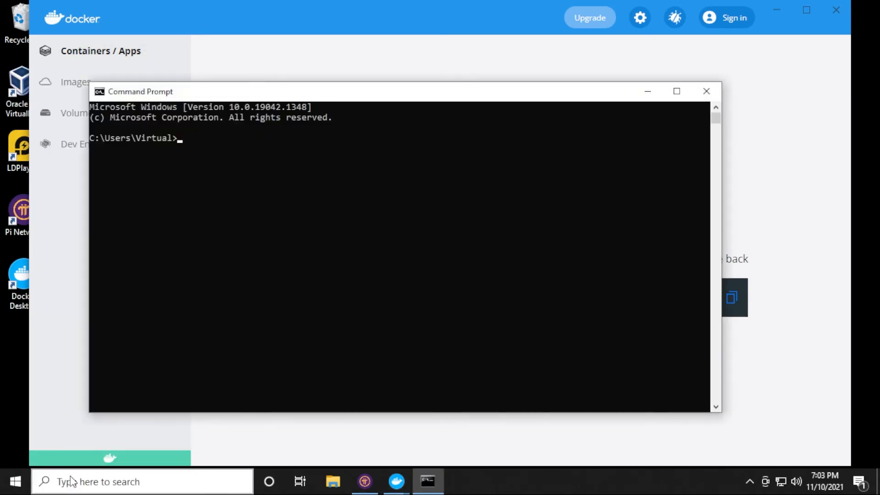
text(docker run -d -p 80:80 docker/getting-started)
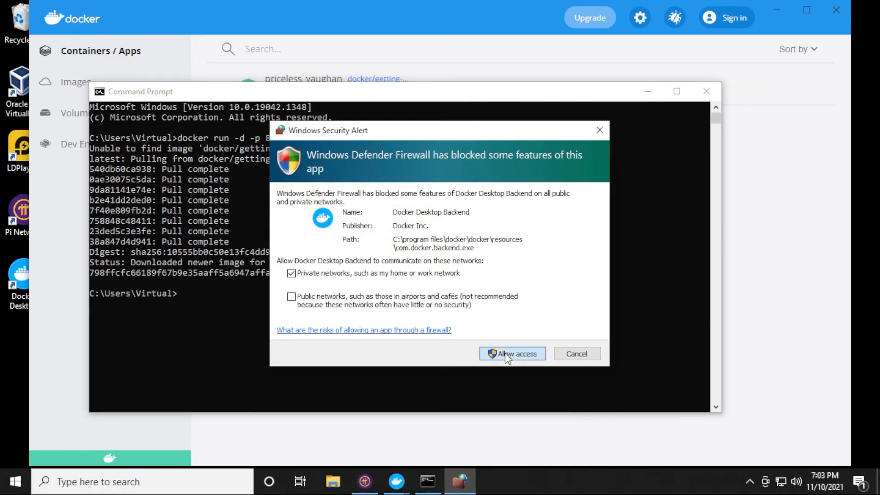
click(511, 354)
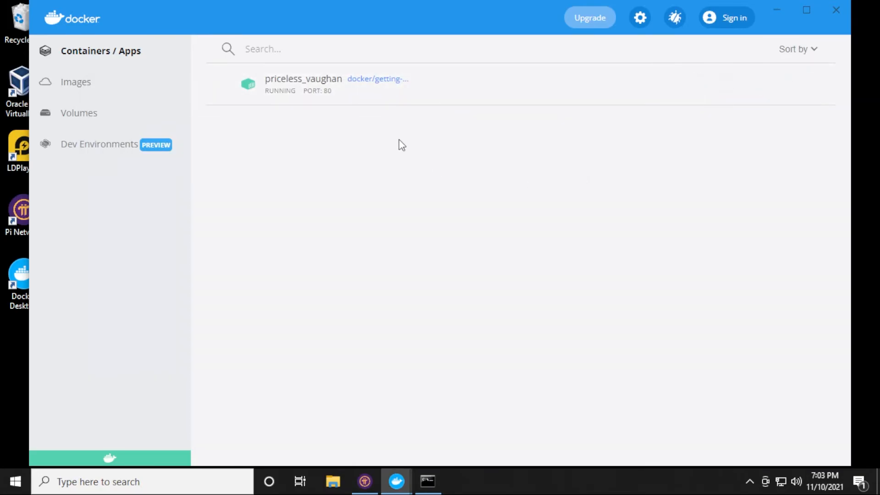
mouse_move(561, 202)
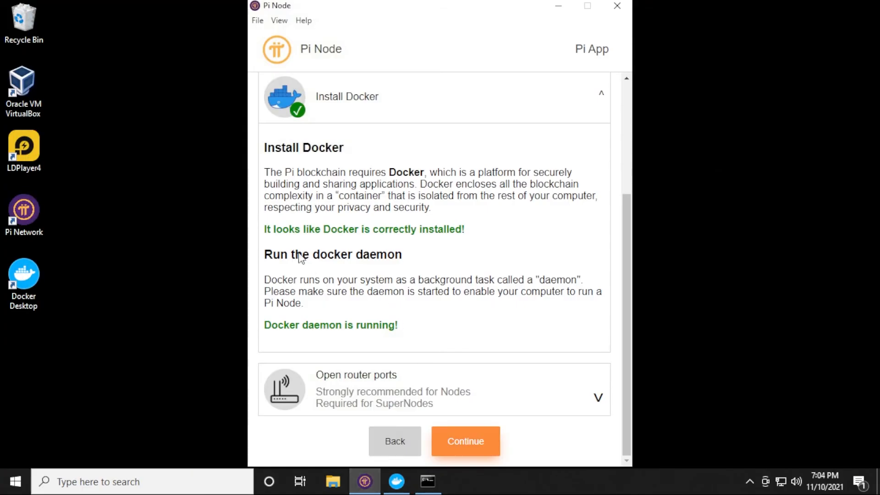
mouse_move(371, 336)
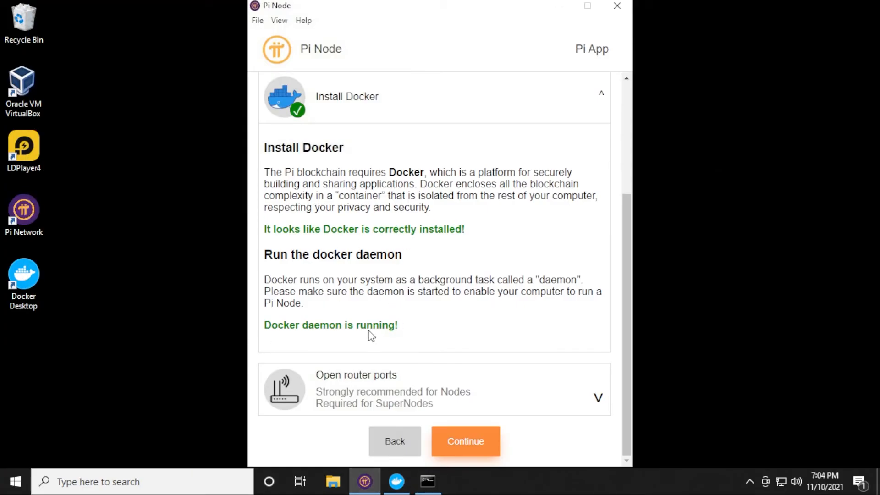
mouse_move(596, 396)
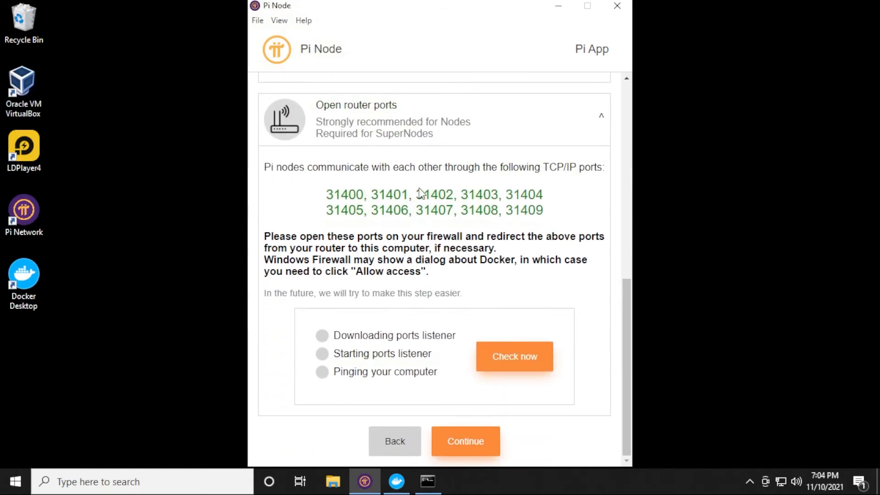
- Run the router port check twice until ports 31400 onward report OPEN
click(514, 356)
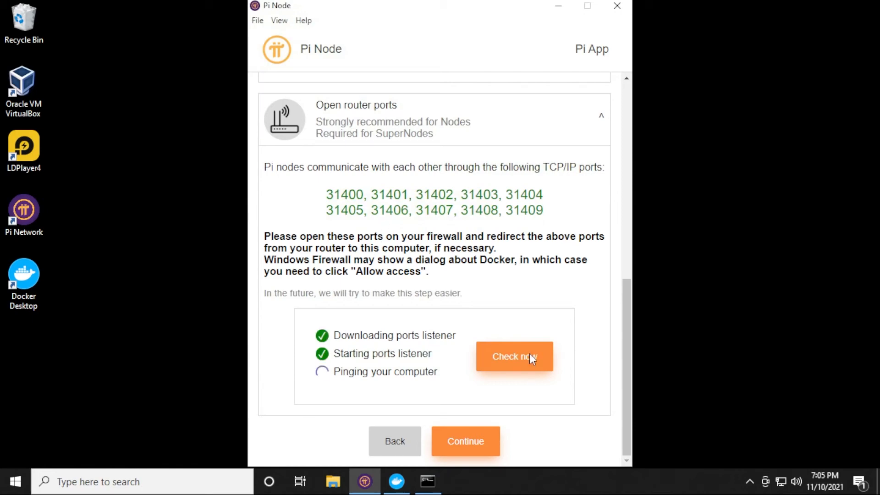
click(513, 357)
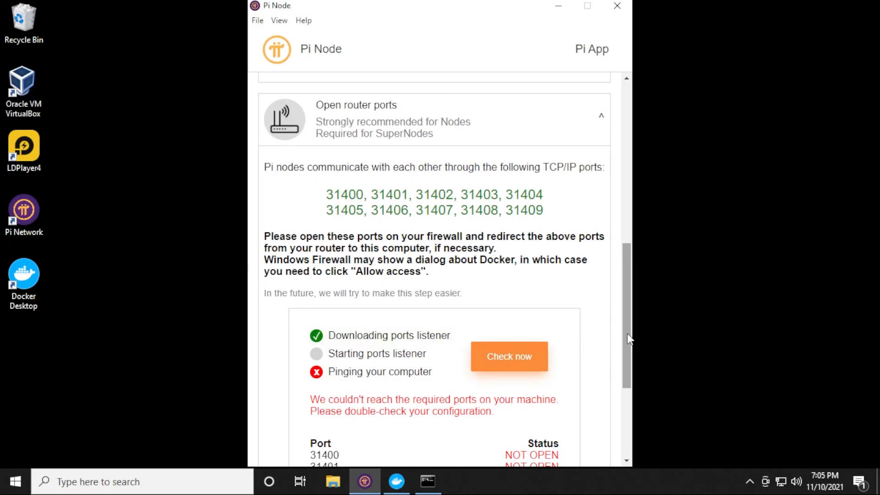
scroll(down, 3)
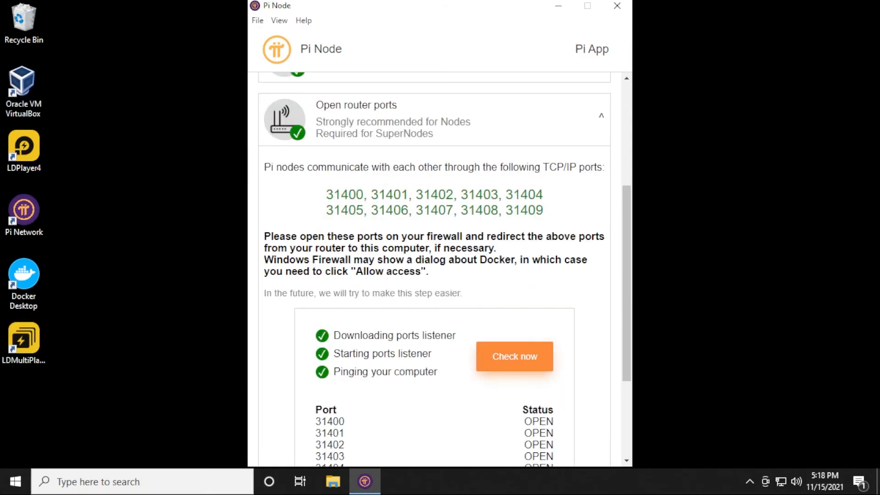
- Scroll past the open ports 31400–31409 and switch the node on for testing
scroll(down, 3)
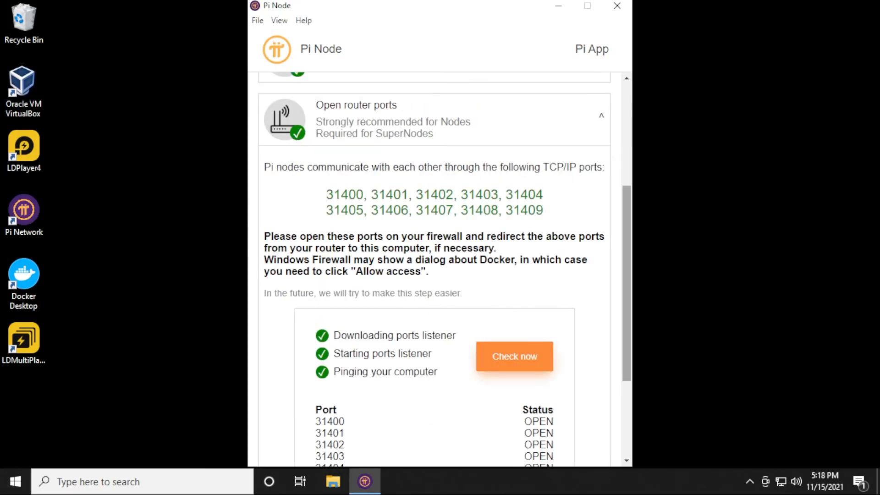
scroll(down, 3)
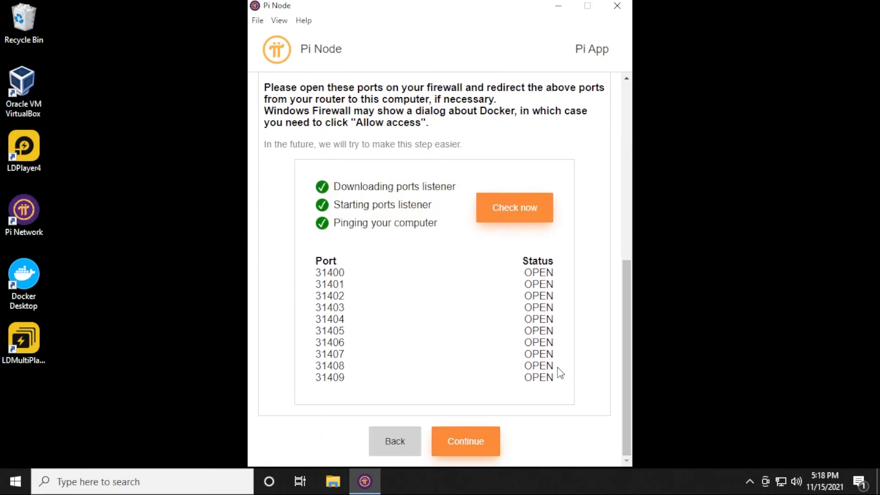
mouse_move(375, 342)
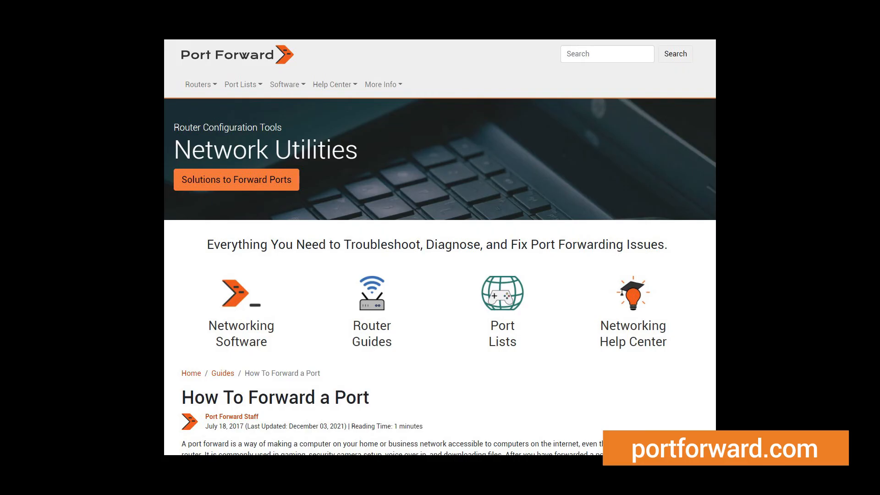
click(364, 482)
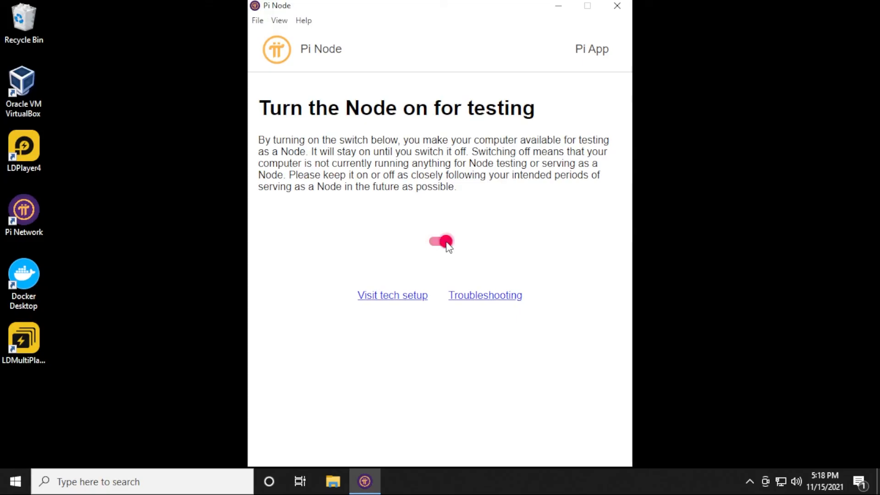
- Keep node testing on and minimize the Pi Node window to the taskbar
click(445, 241)
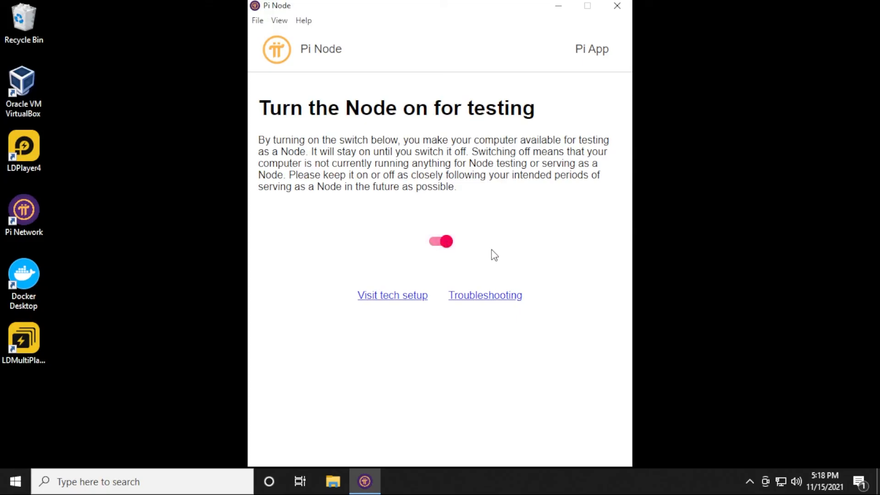
mouse_move(503, 251)
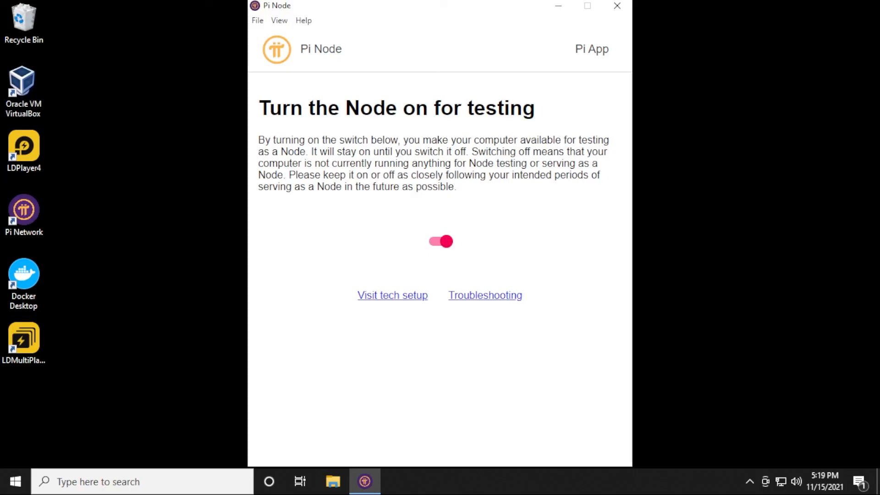
mouse_move(558, 6)
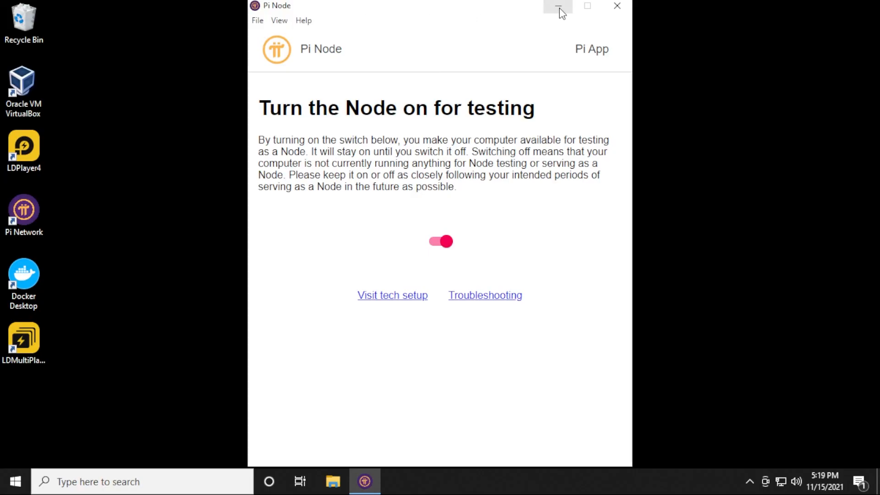
mouse_move(548, 47)
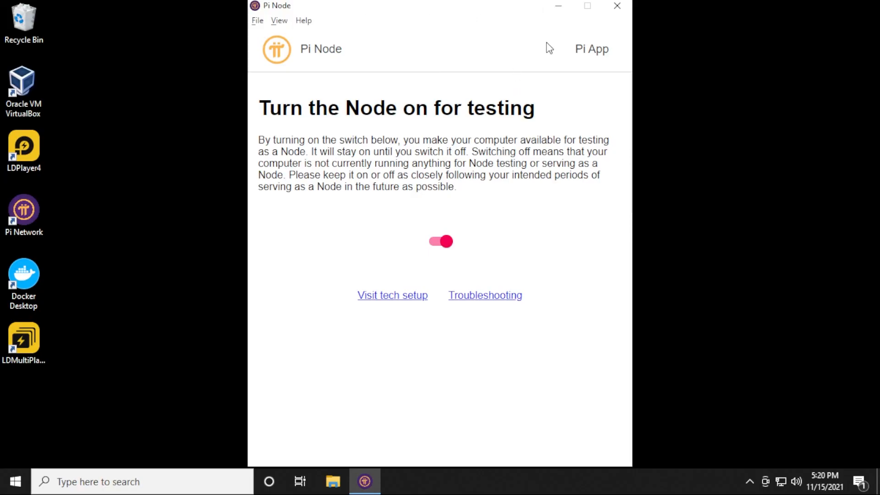
click(617, 5)
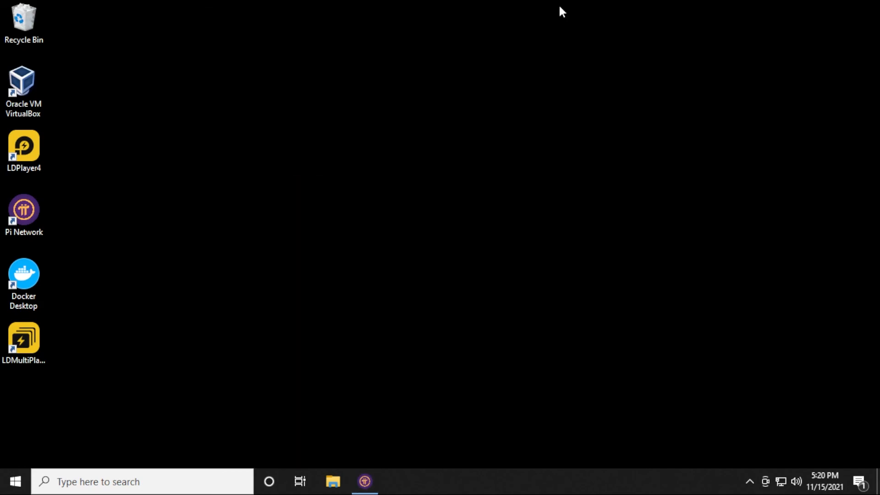